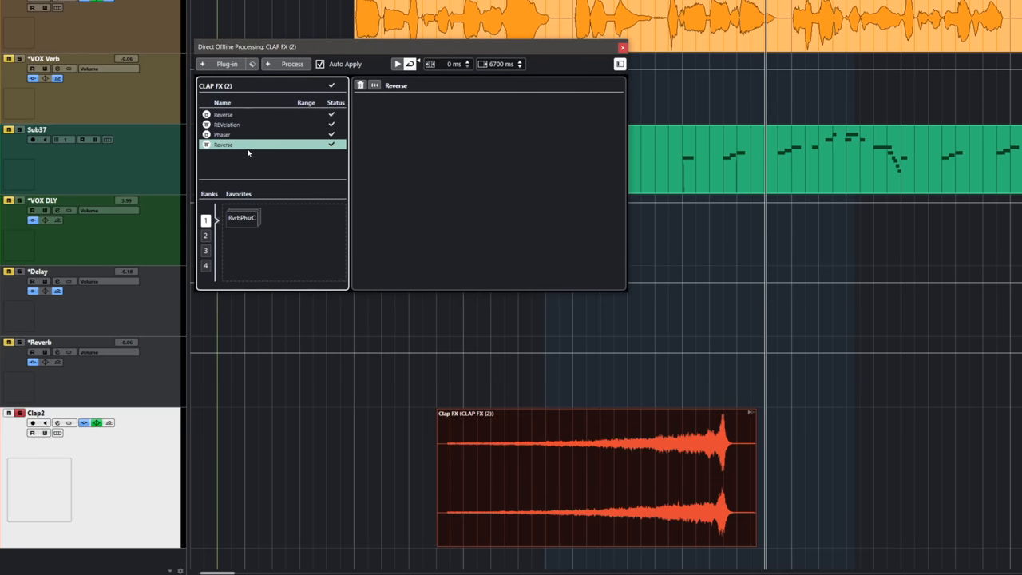
# Select the Phaser process in the clap event's offline chain and bring up its options menu.
pyautogui.click(221, 134)
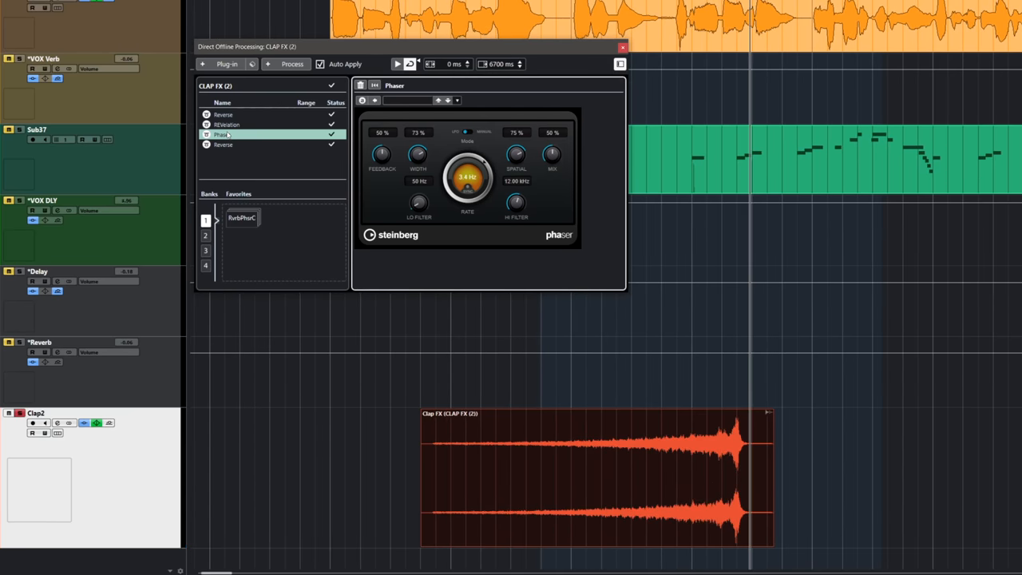
pyautogui.rightClick(227, 135)
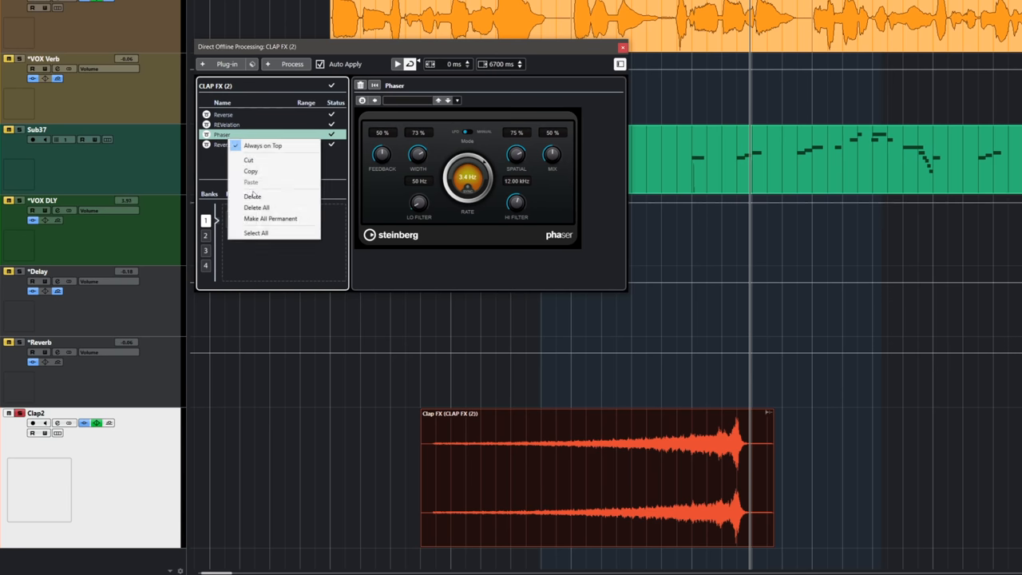